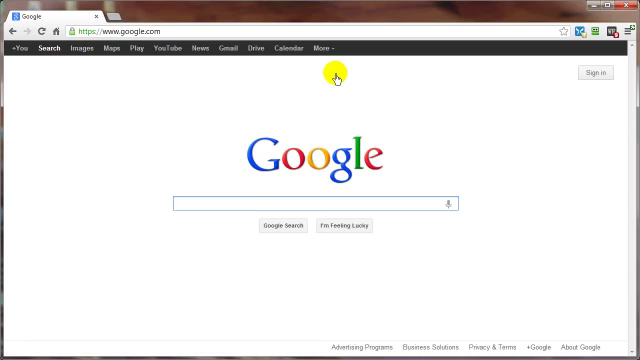
{"action": "mouse_move", "coordinate": [338, 76]}
{"action": "type", "text": "gmail"}
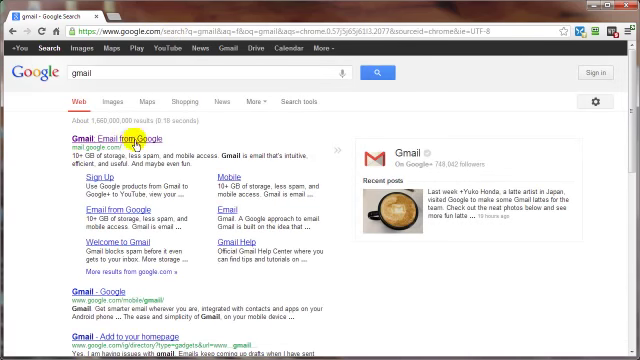
- Reach the Gmail sign-in page from the search results and start creating a new account
{"action": "left_click", "coordinate": [76, 136]}
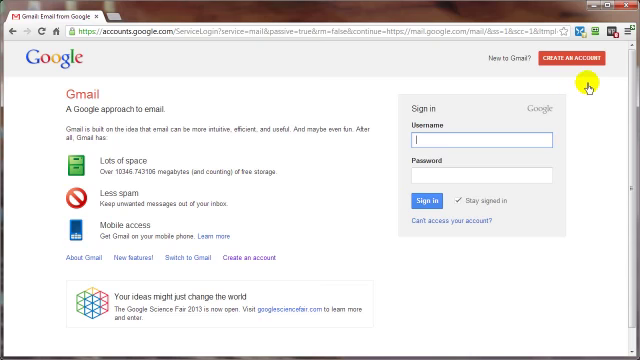
{"action": "left_click", "coordinate": [572, 66]}
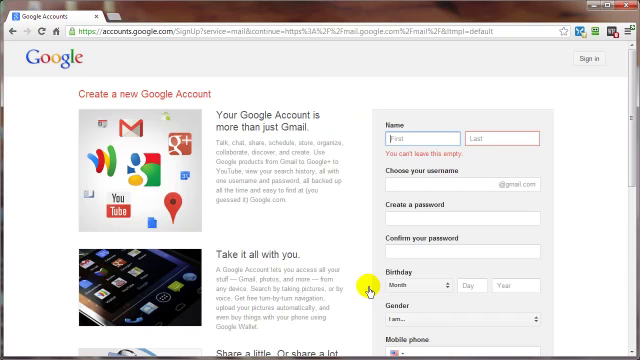
{"action": "mouse_move", "coordinate": [450, 108]}
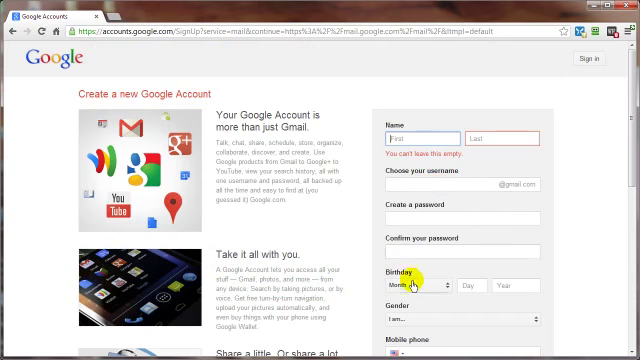
{"action": "scroll", "scroll_direction": "down", "scroll_amount": 3}
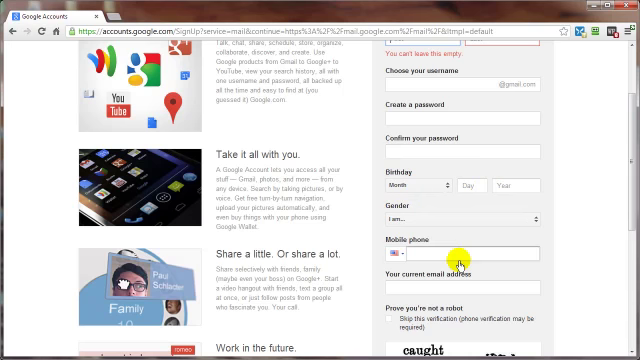
{"action": "scroll", "scroll_direction": "down", "scroll_amount": 3}
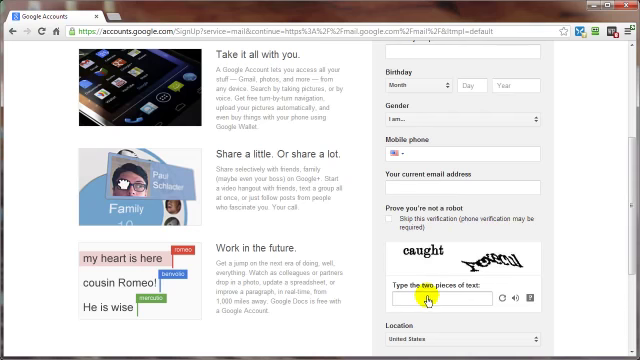
{"action": "scroll", "scroll_direction": "down", "scroll_amount": 3}
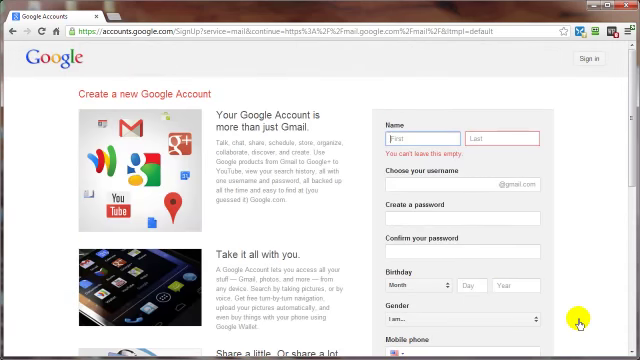
{"action": "mouse_move", "coordinate": [504, 168]}
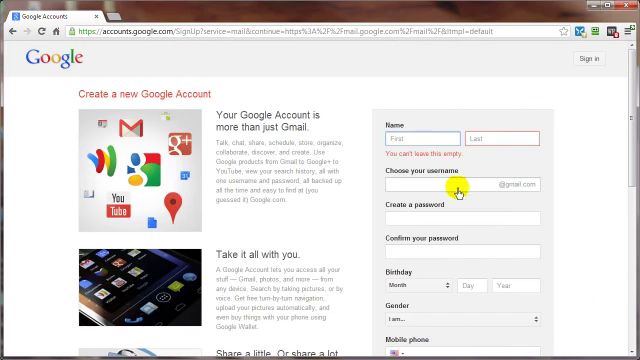
{"action": "mouse_move", "coordinate": [488, 192]}
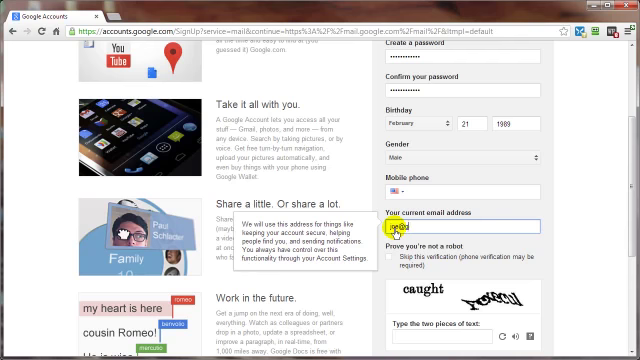
{"action": "type", "text": "@gmail.com"}
{"action": "left_click", "coordinate": [442, 336]}
{"action": "type", "text": "caught Fexecul"}
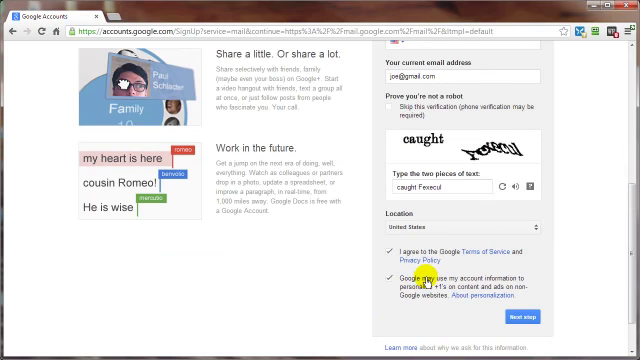
{"action": "mouse_move", "coordinate": [416, 278]}
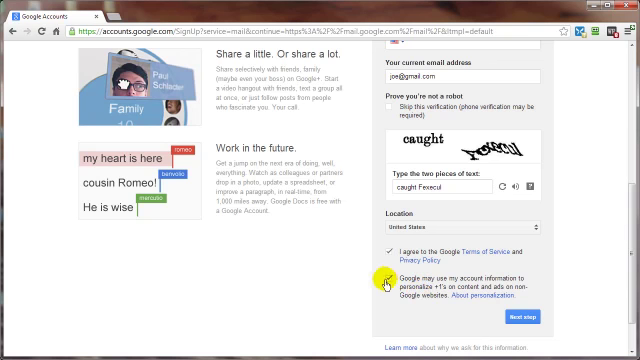
{"action": "left_click", "coordinate": [390, 276]}
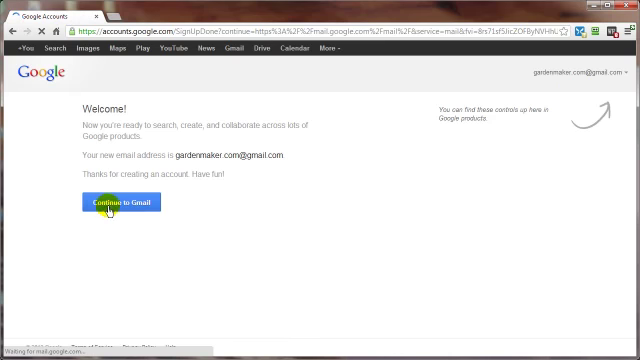
- Continue from the Welcome page into the new account's Gmail inbox
{"action": "left_click", "coordinate": [120, 204]}
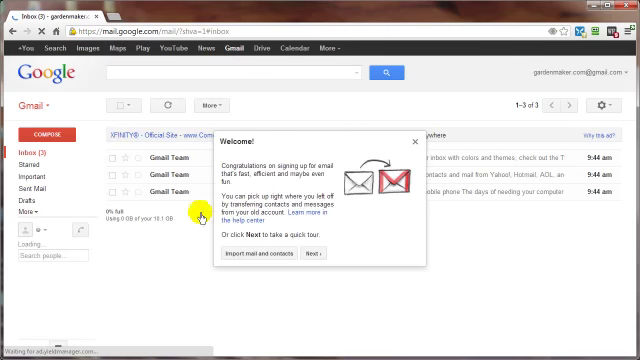
{"action": "mouse_move", "coordinate": [412, 144]}
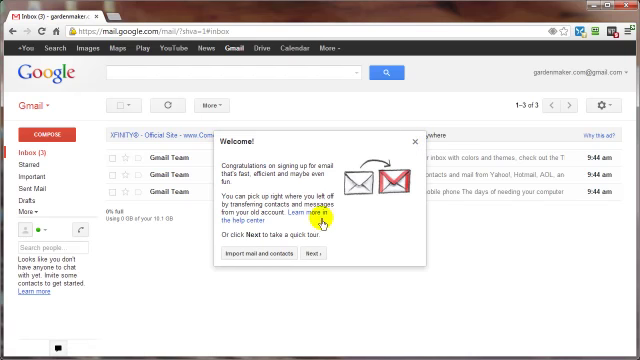
{"action": "mouse_move", "coordinate": [352, 154]}
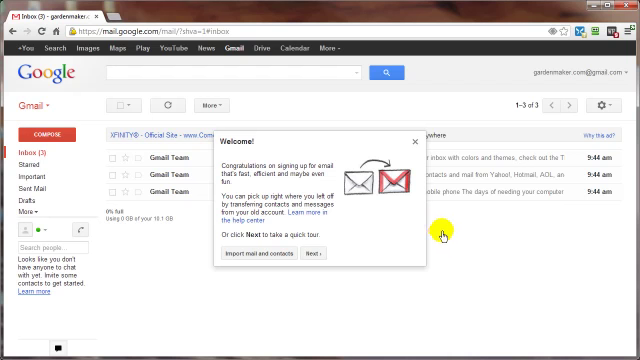
{"action": "mouse_move", "coordinate": [444, 232]}
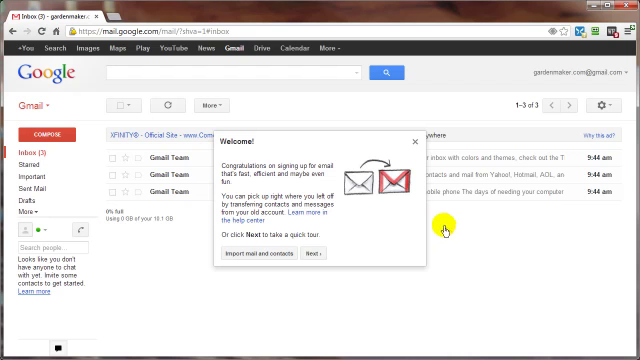